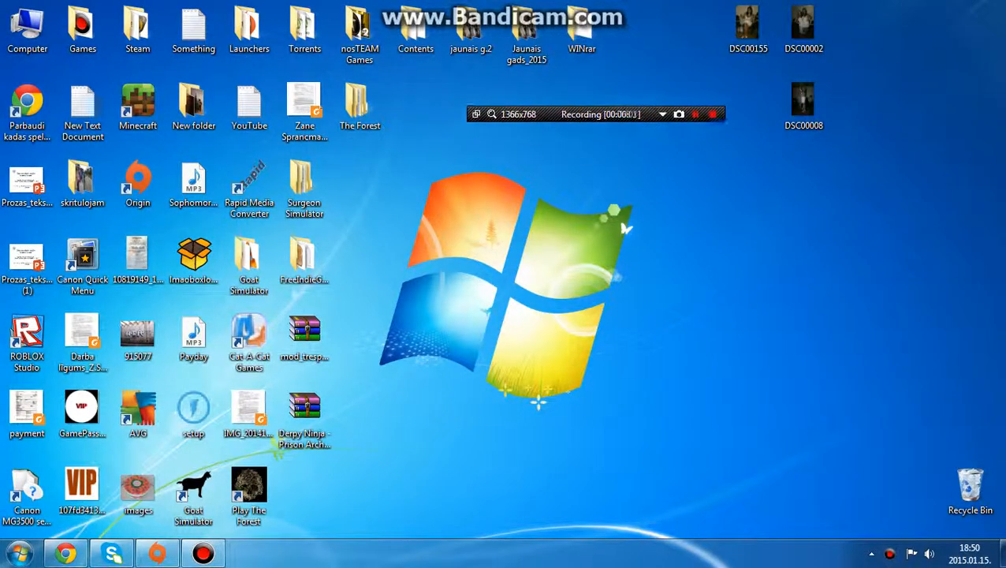
Launch Chrome from the desktop and land on the Bandicam home page
drag(596, 114, 855, 7)
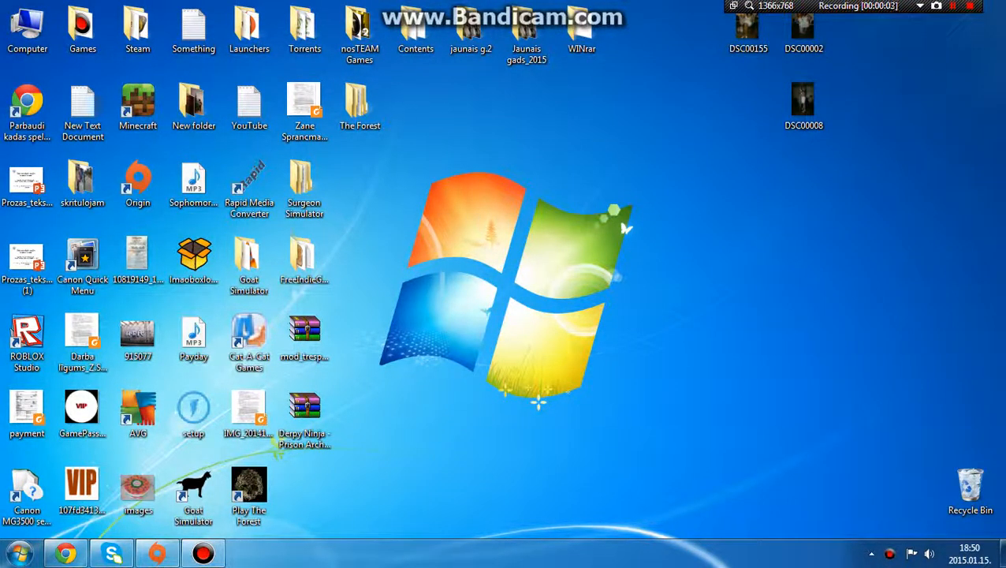
click(250, 326)
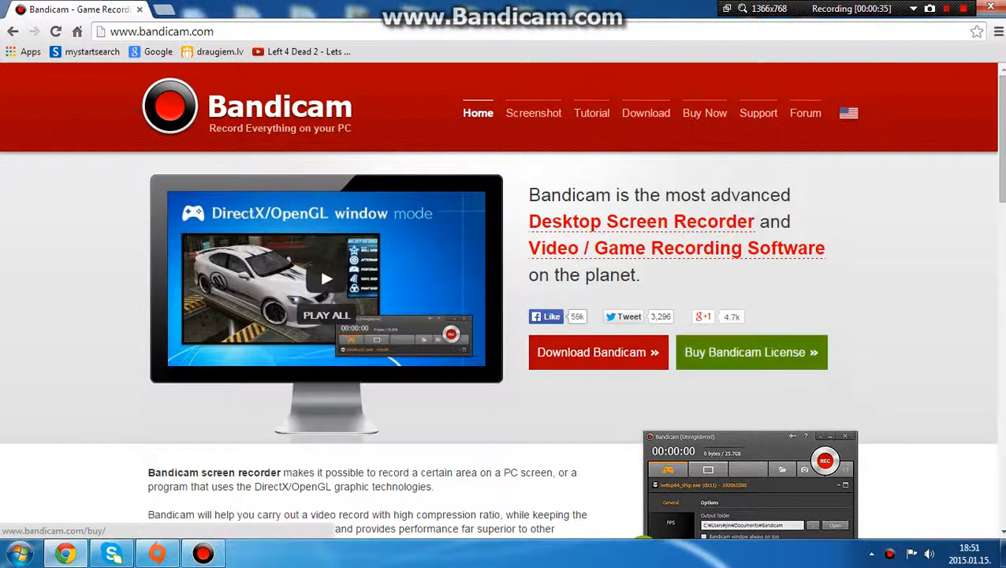
Go to the Download page and start the Bandicam installer download, bringing up the Save As dialog
scroll(down, 3)
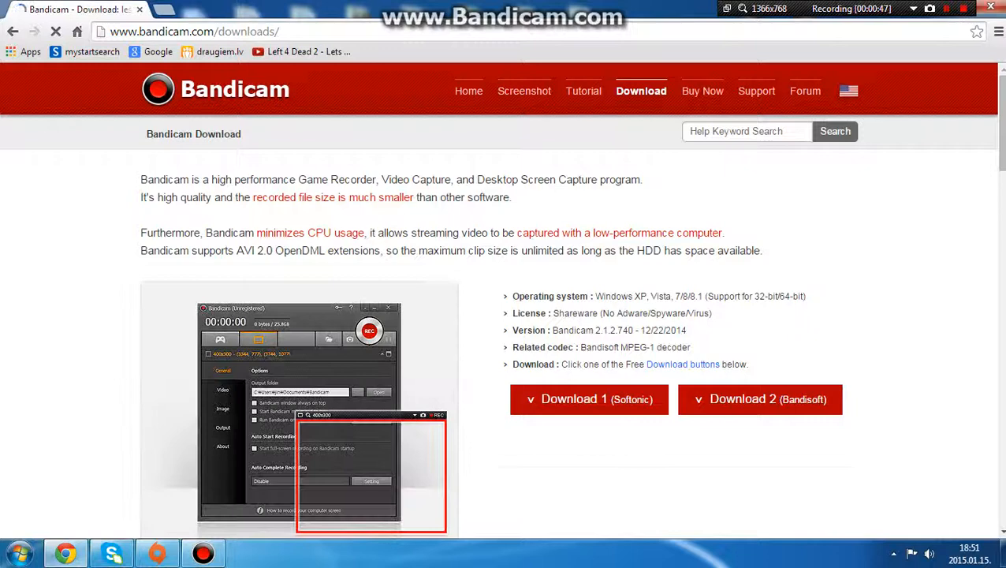
scroll(down, 3)
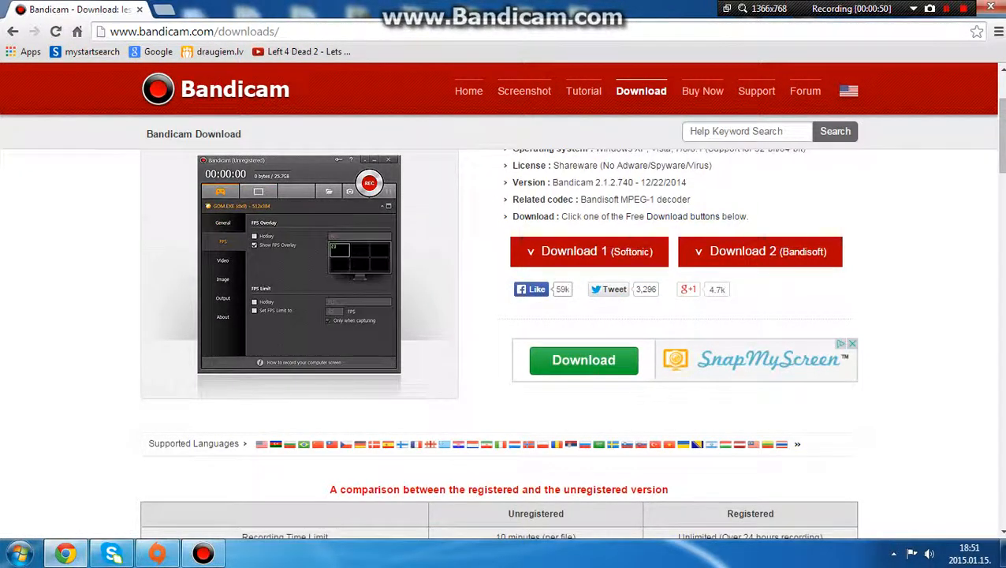
click(224, 279)
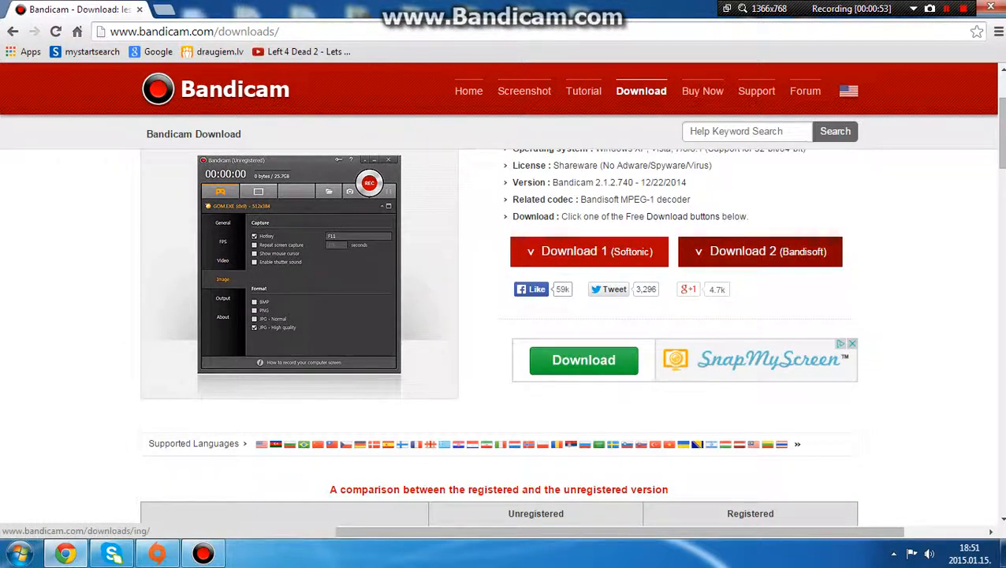
click(590, 251)
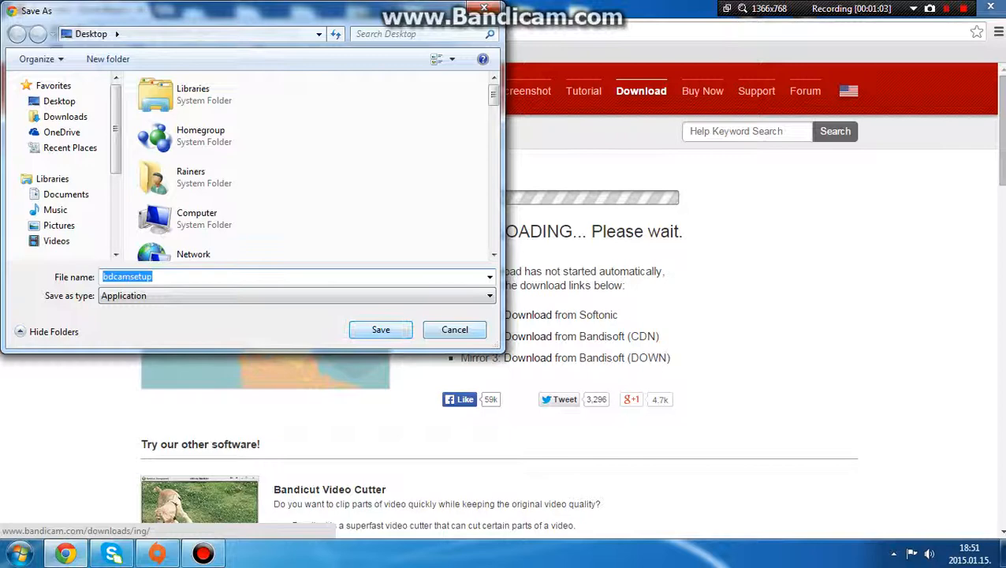
Save and run the installer in English, continuing past the welcome and default components pages
click(380, 330)
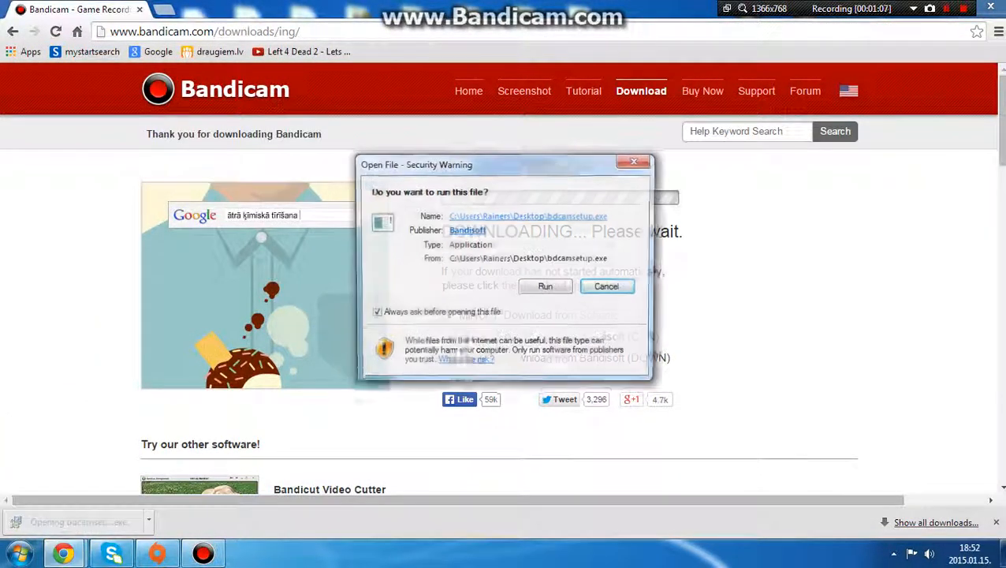
click(545, 285)
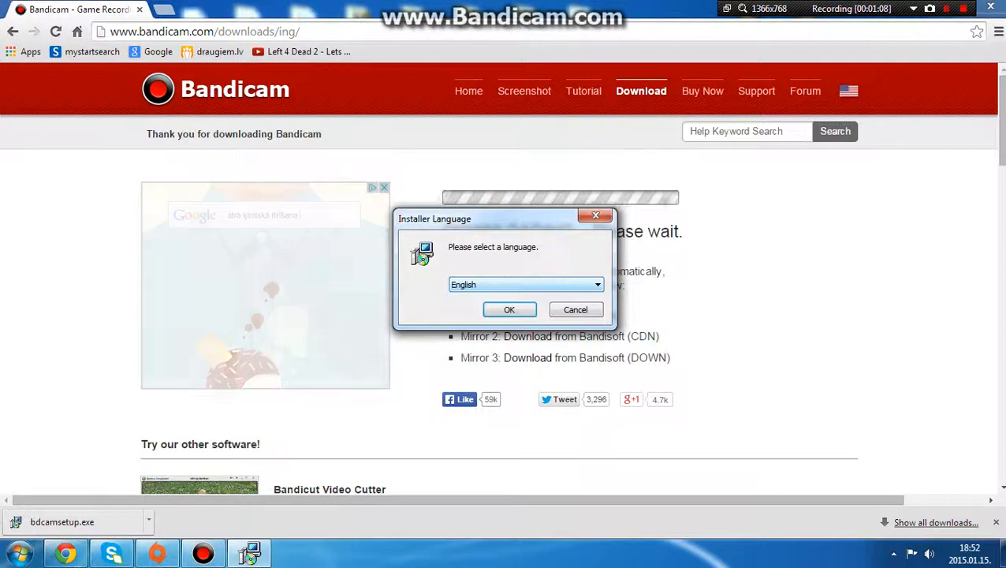
click(508, 309)
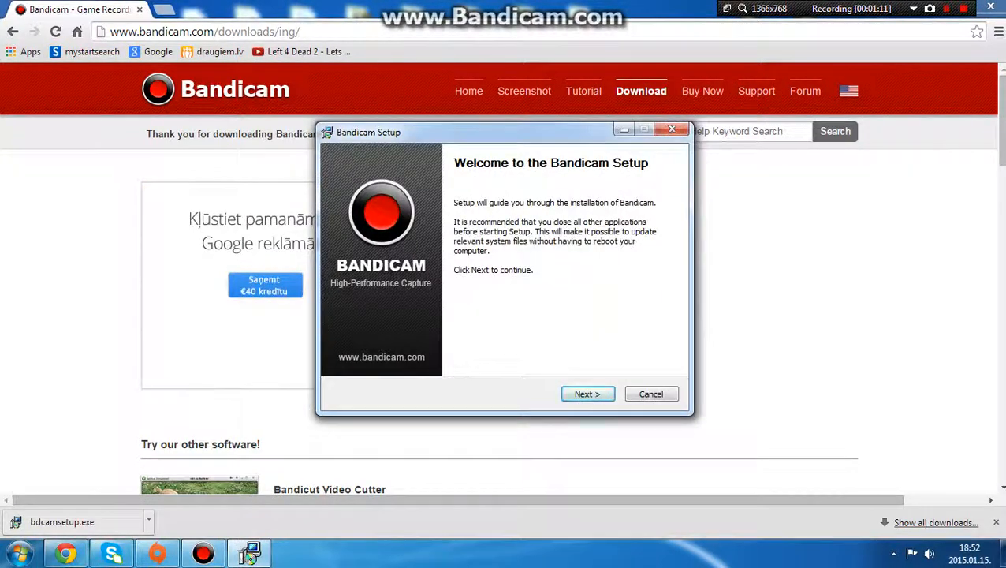
click(586, 395)
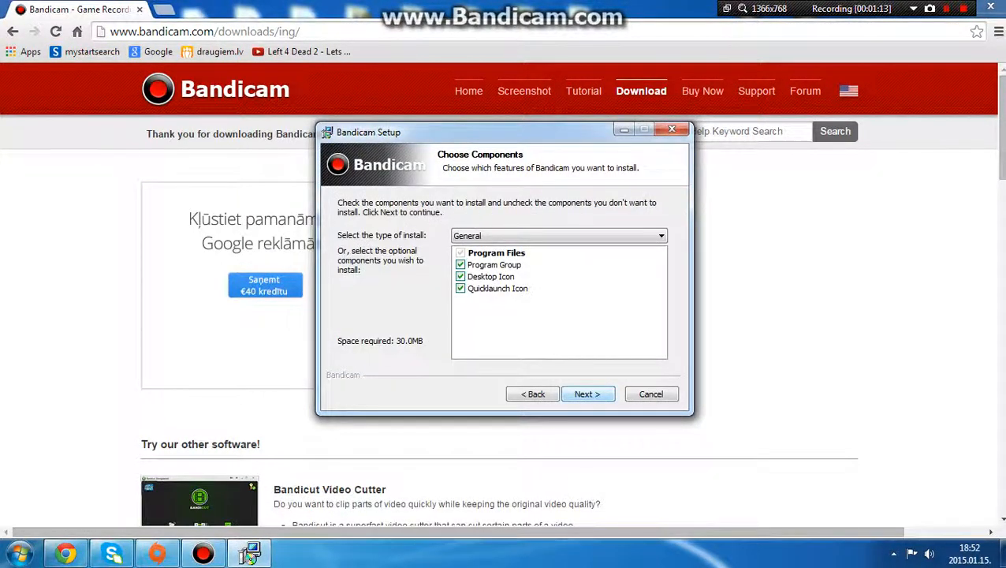
click(587, 395)
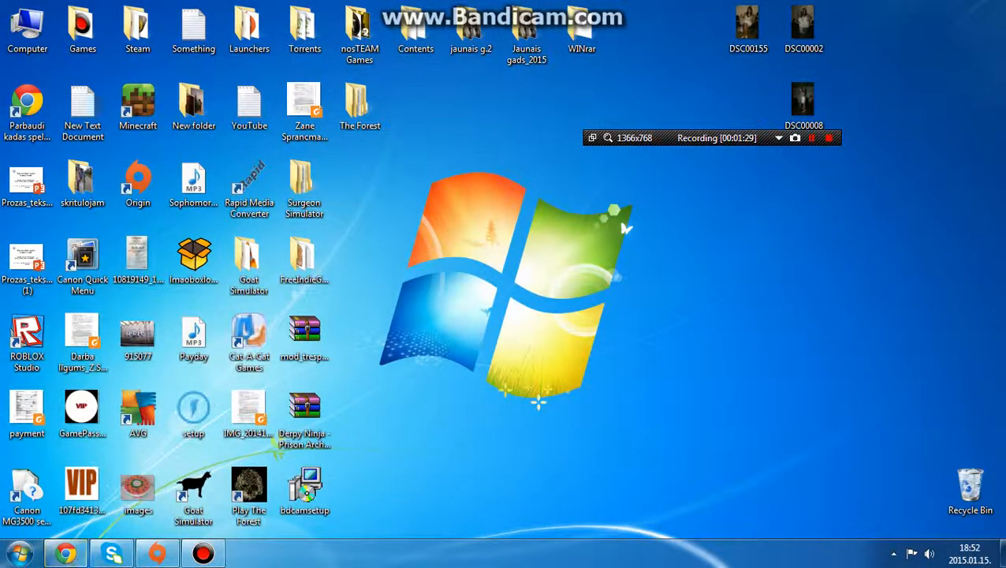
click(82, 28)
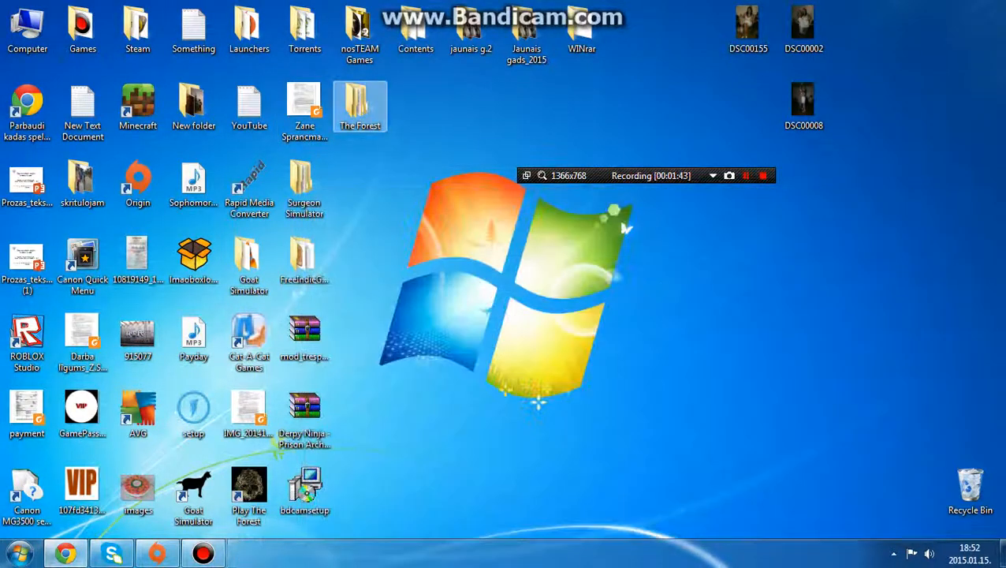
double_click(359, 107)
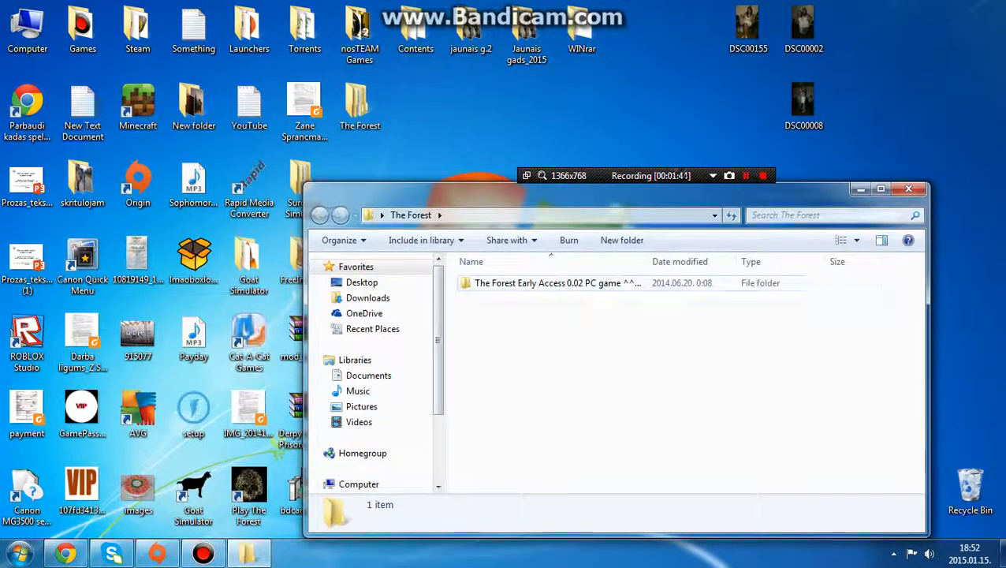
click(908, 189)
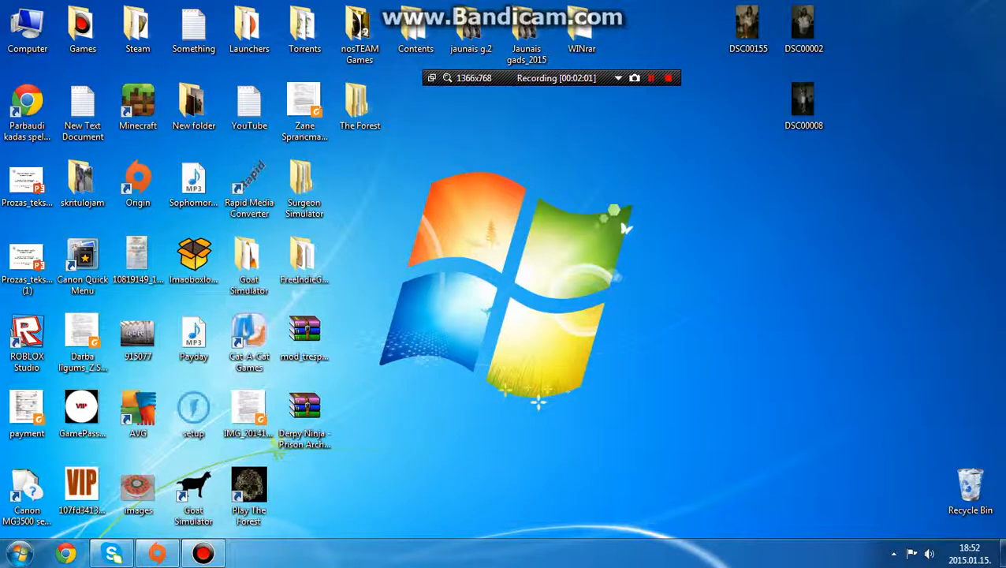
click(650, 77)
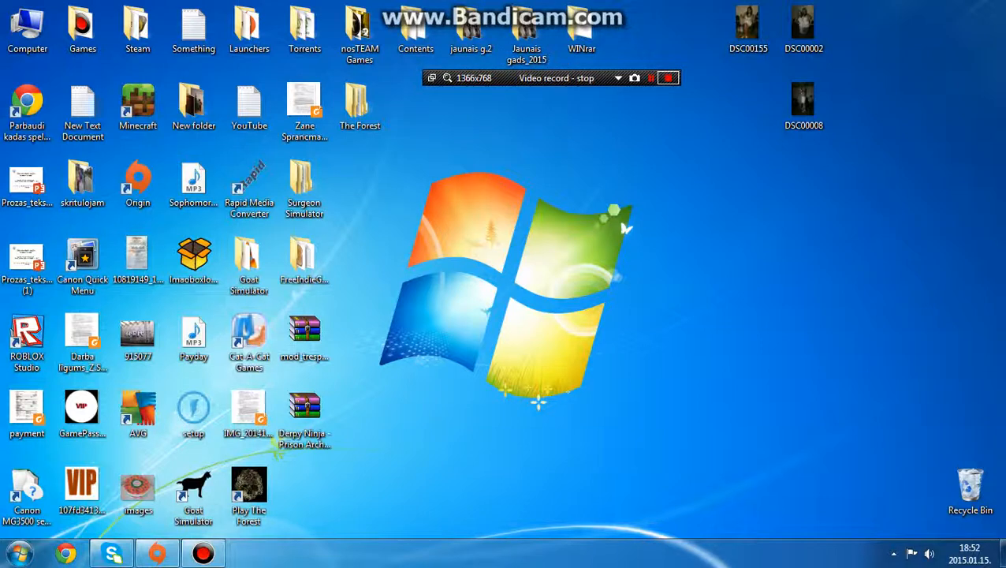